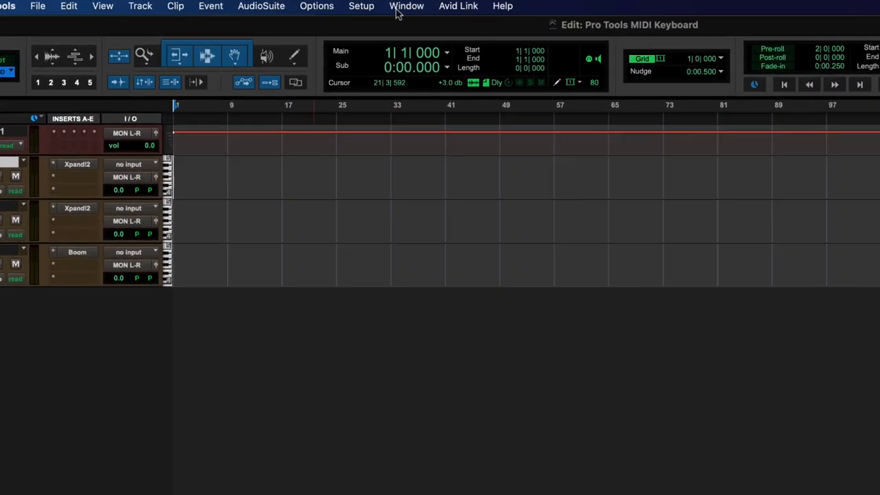
# - Open the onscreen MIDI Keyboard window from the Window menu
pyautogui.click(406, 5)
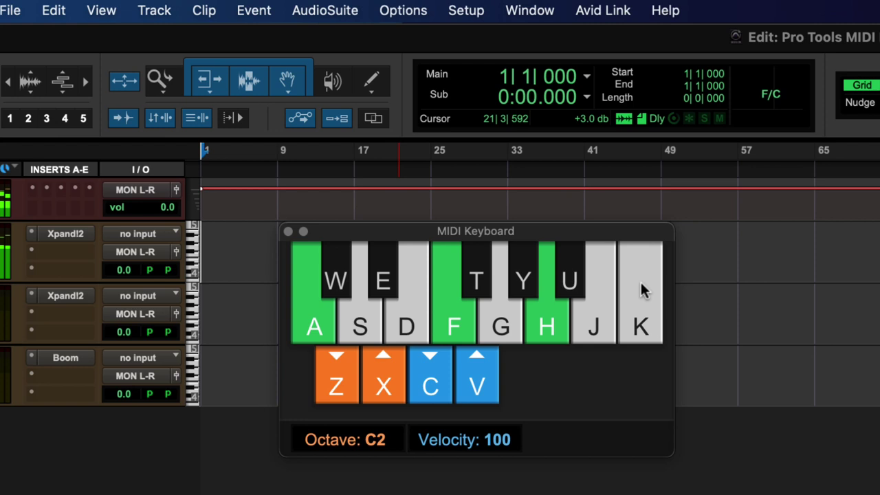
# - Play notes on the MIDI Keyboard, shifting to octave C5 and velocity 80
pyautogui.click(639, 296)
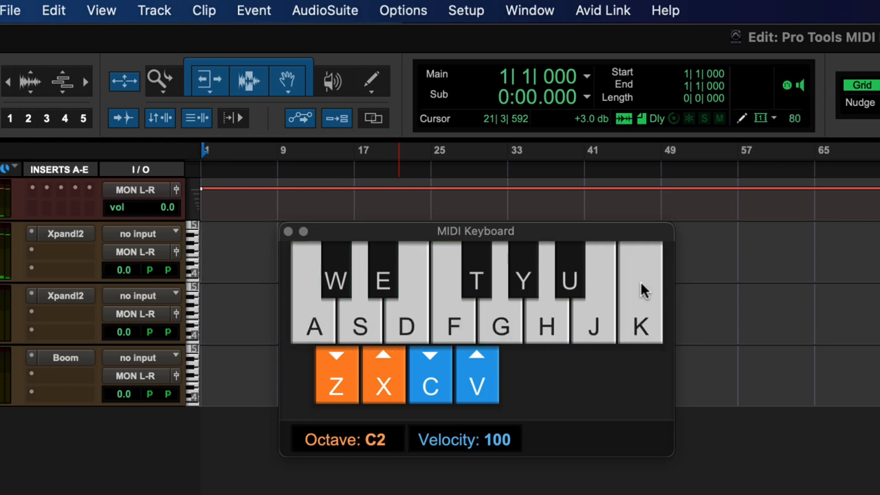
pyautogui.click(547, 327)
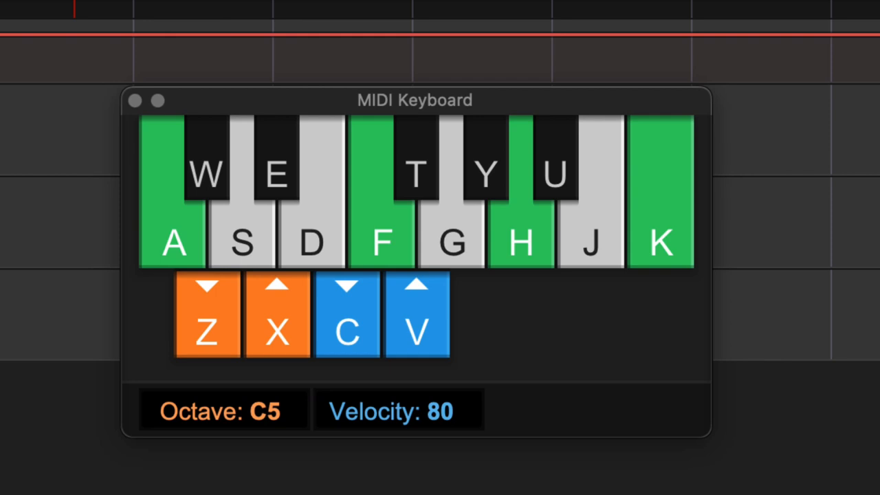
# - Drop the MIDI Keyboard octave to C1 and raise velocity to 103
pyautogui.click(276, 314)
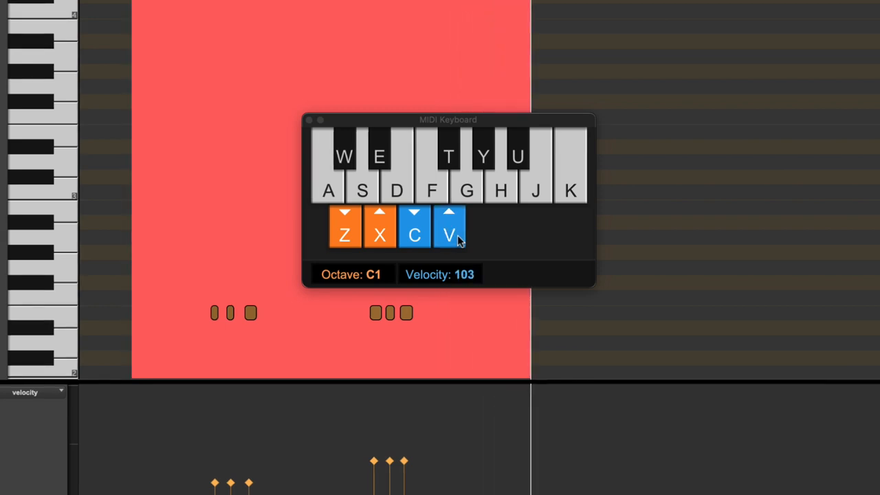
# - Raise the MIDI Keyboard to octave C3 and velocity 109, then close the window
pyautogui.click(448, 235)
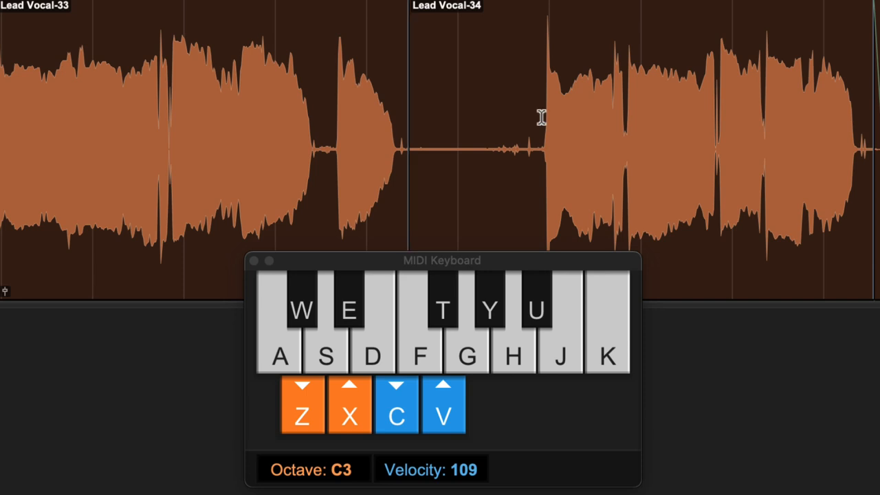
pyautogui.click(278, 356)
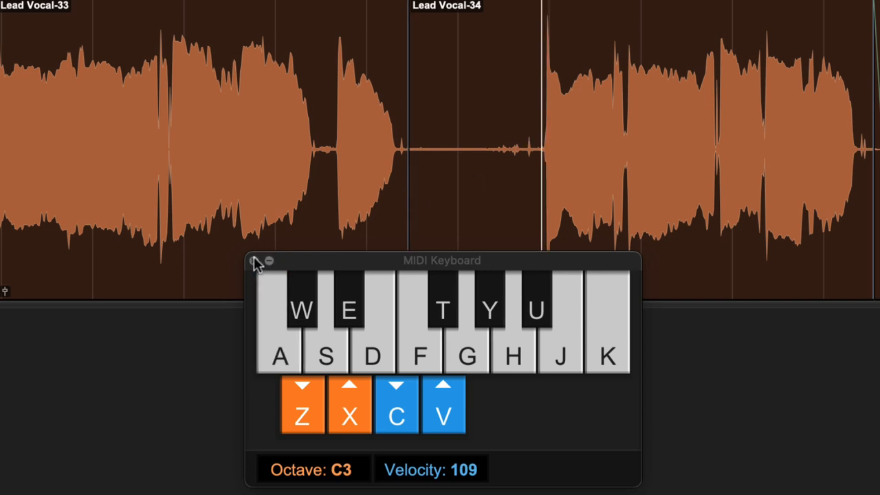
pyautogui.click(270, 261)
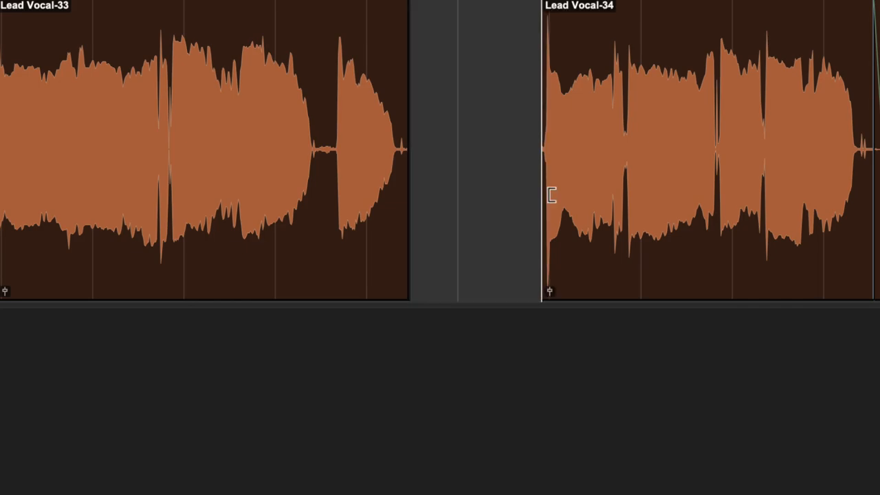